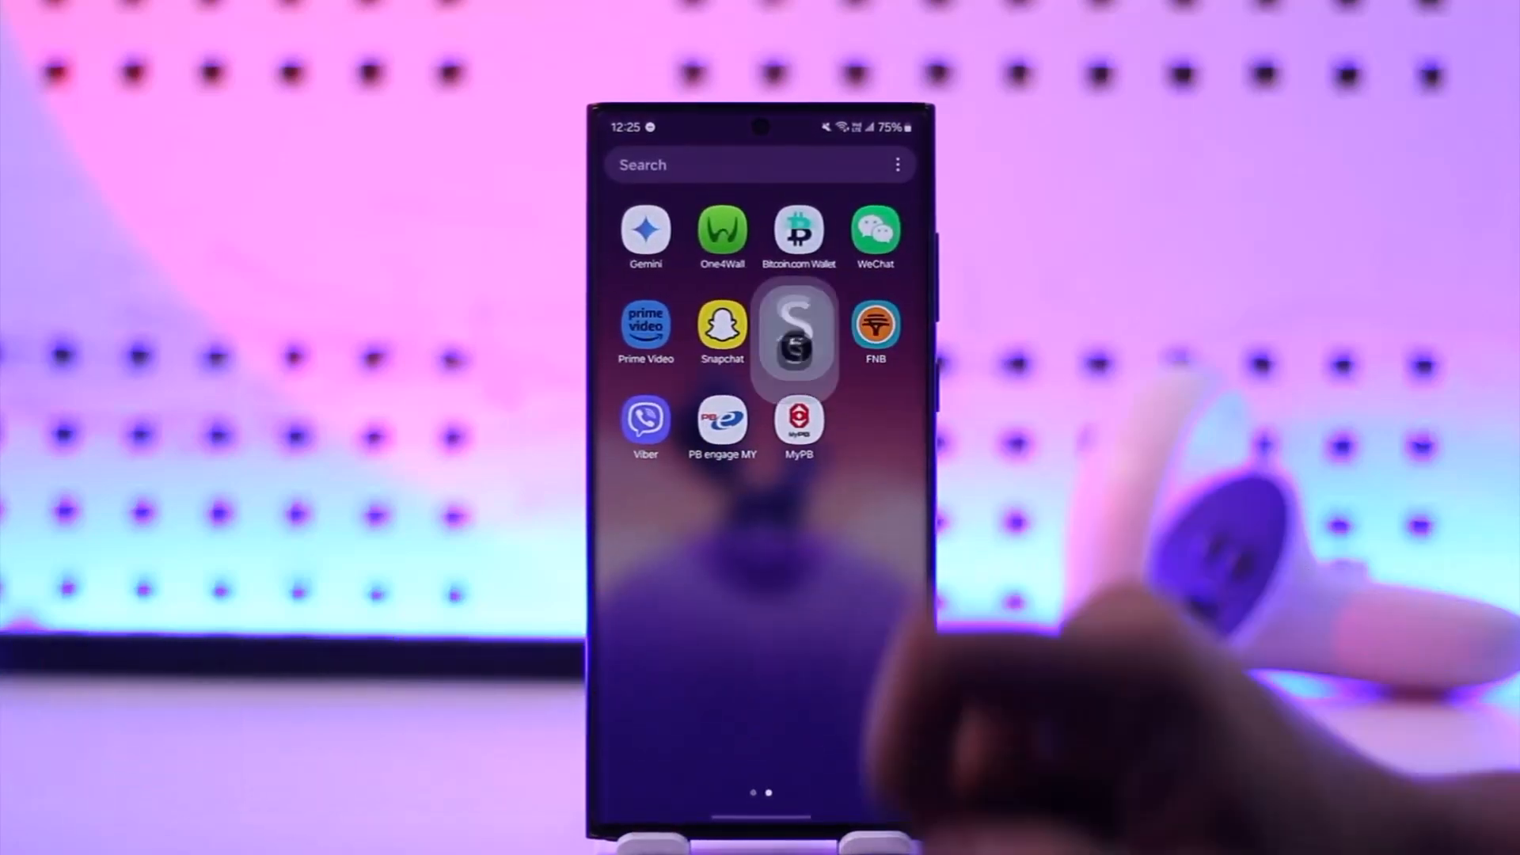
Launch SHEIN, answer the notification prompt and choose GO SHOPPING to reach the home page.
left_click(797, 335)
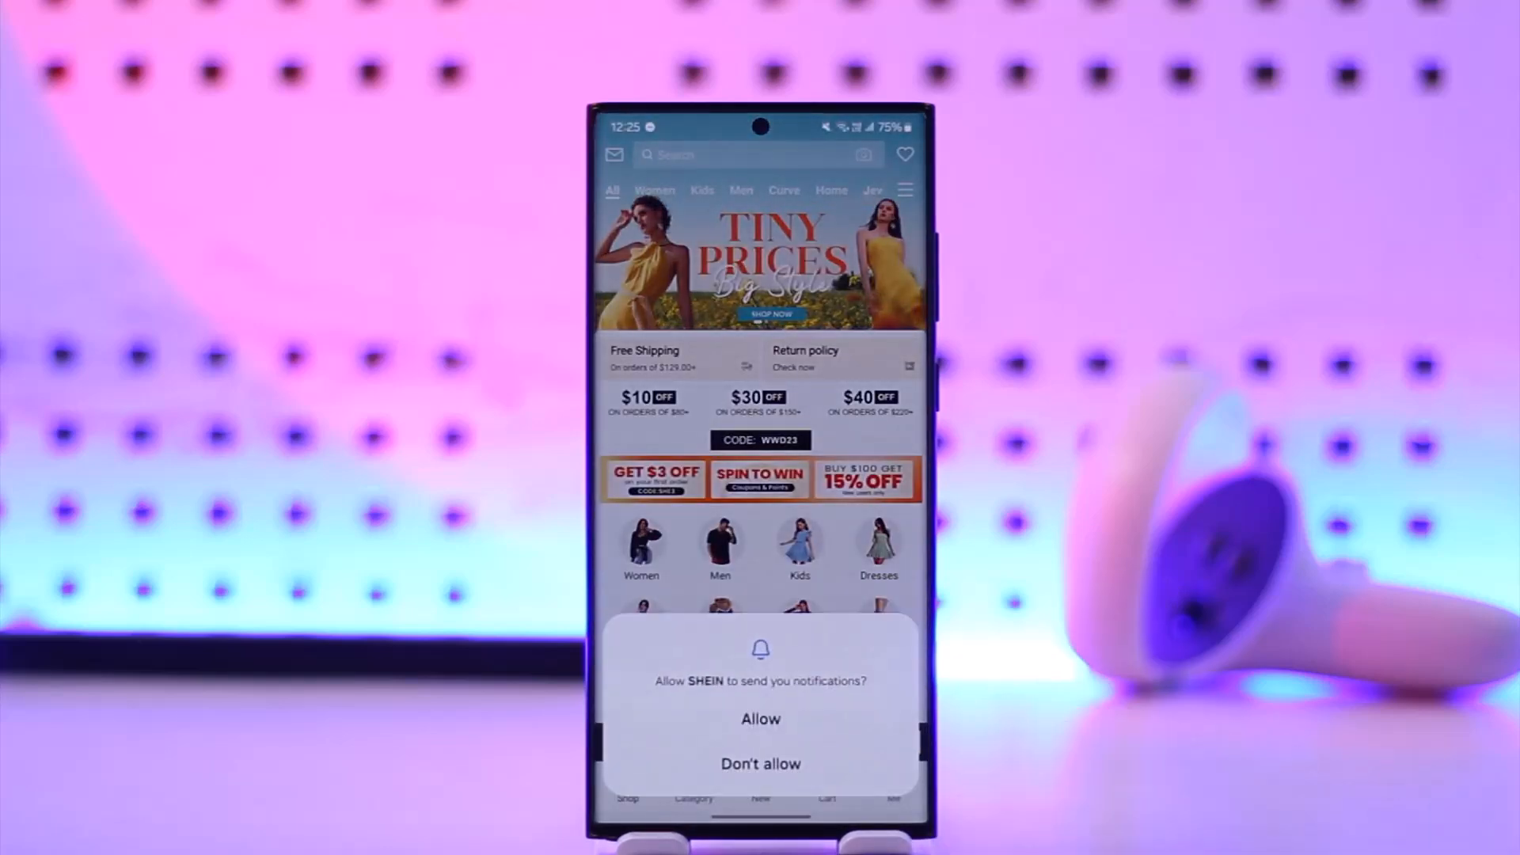
left_click(760, 763)
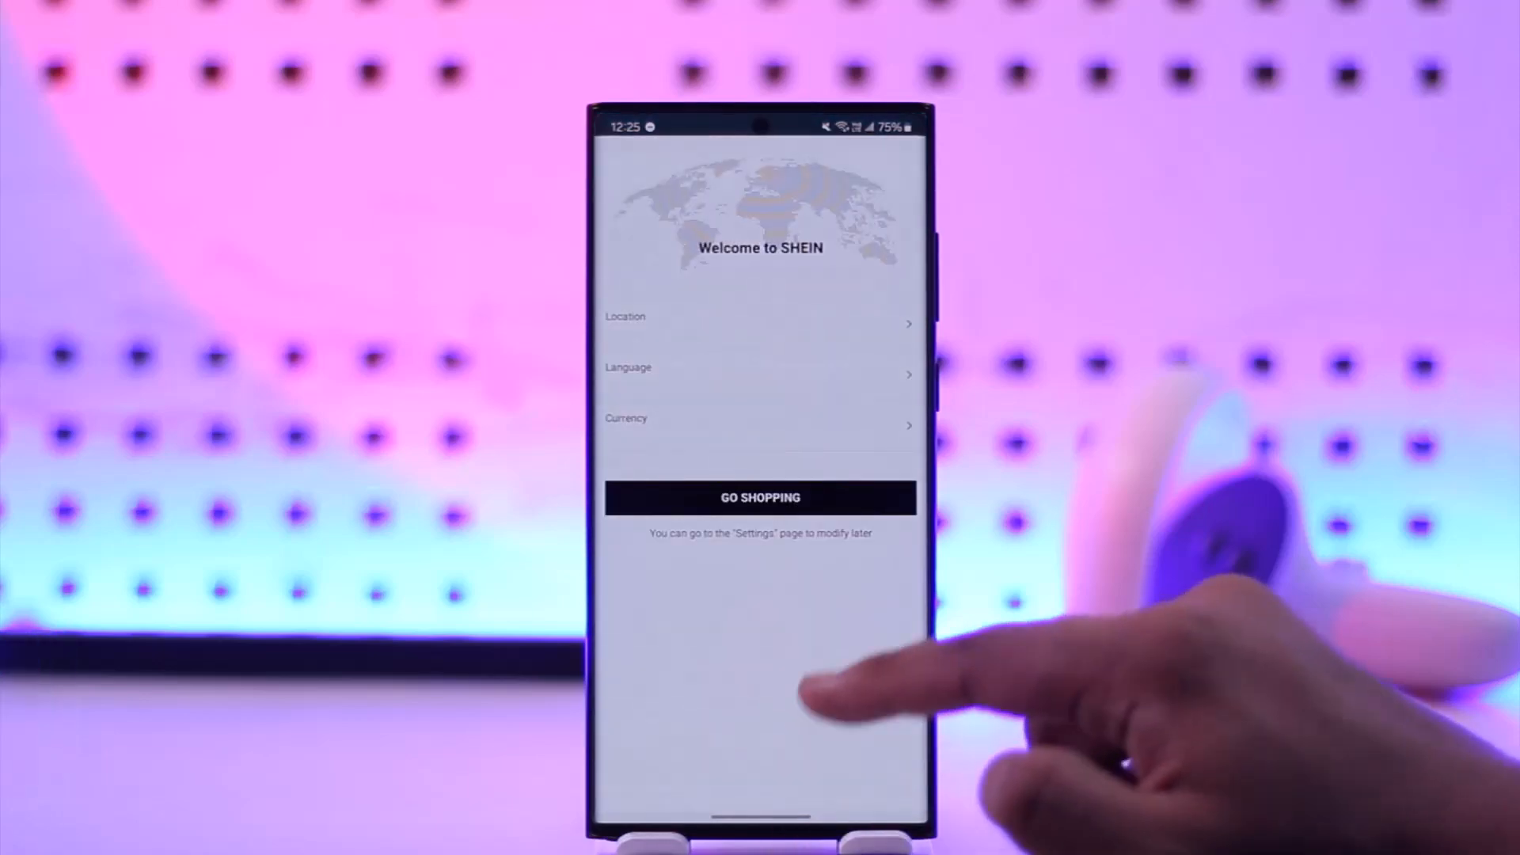
left_click(760, 497)
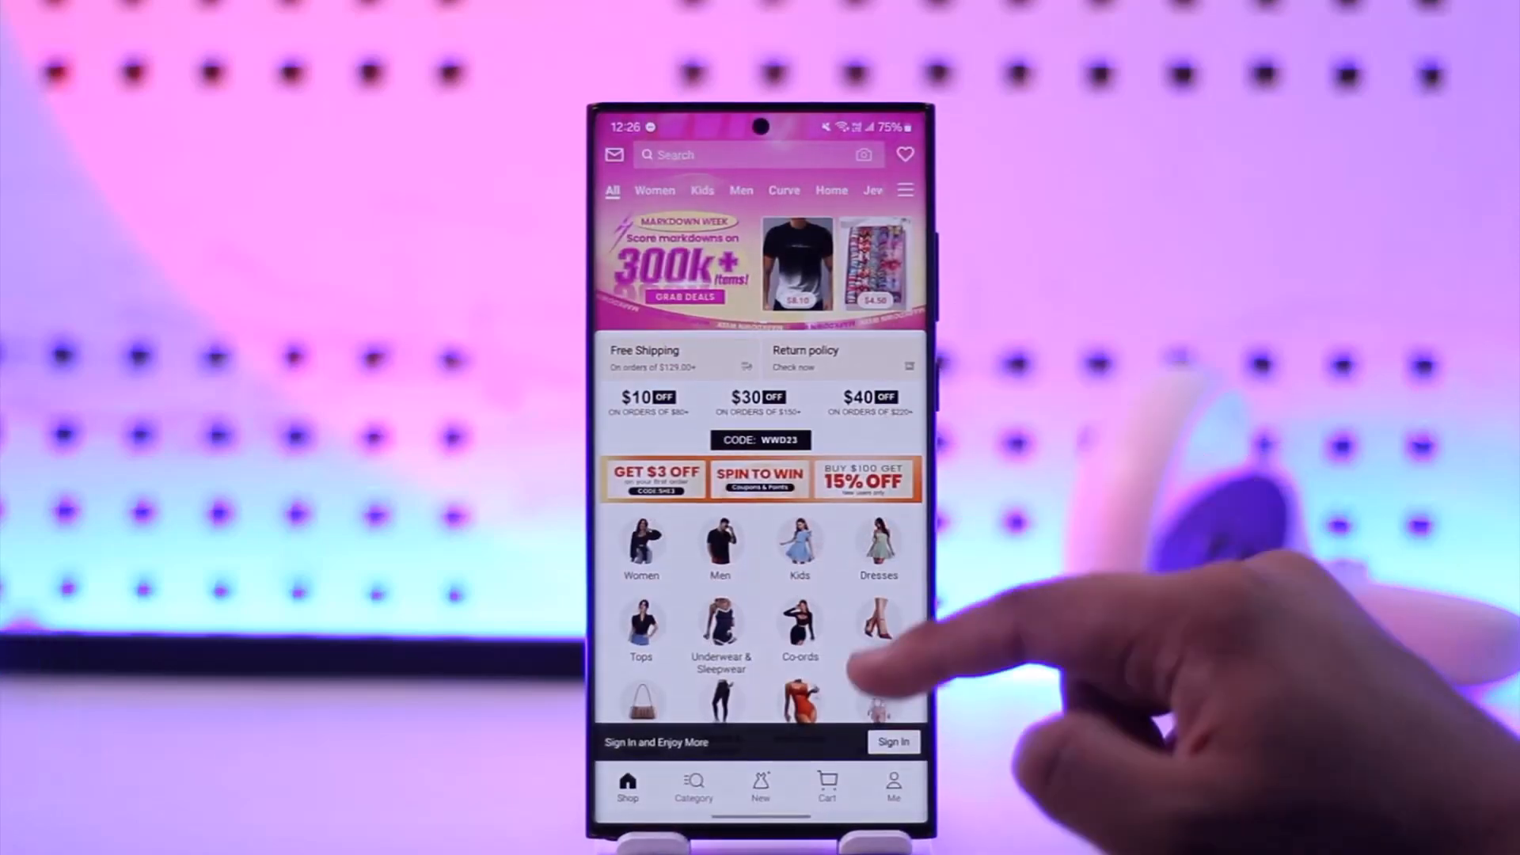
Go to Sign In and enter the account's Gmail address as the login email.
left_click(892, 785)
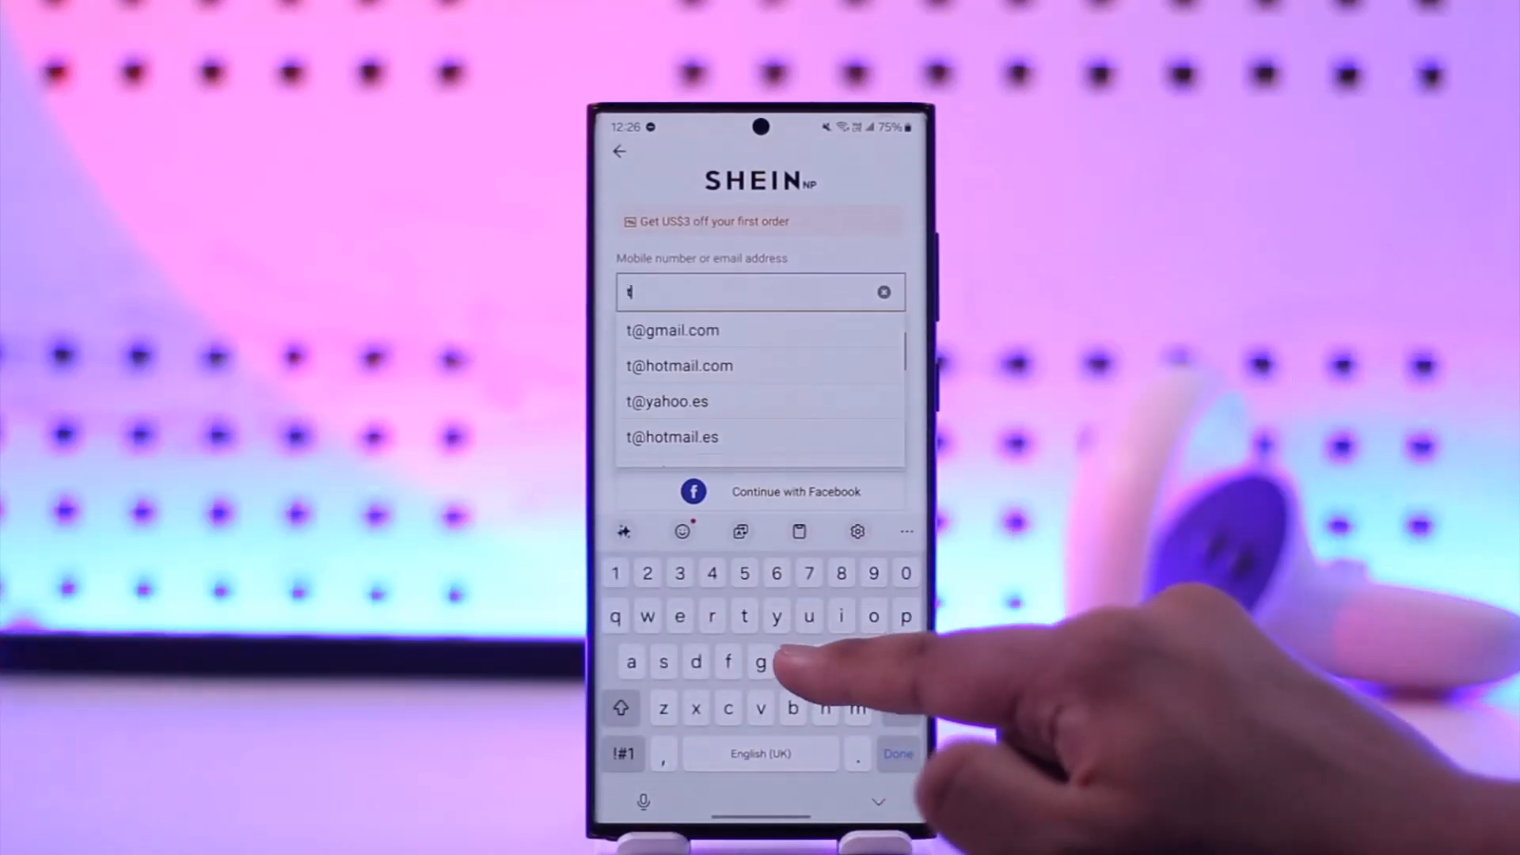
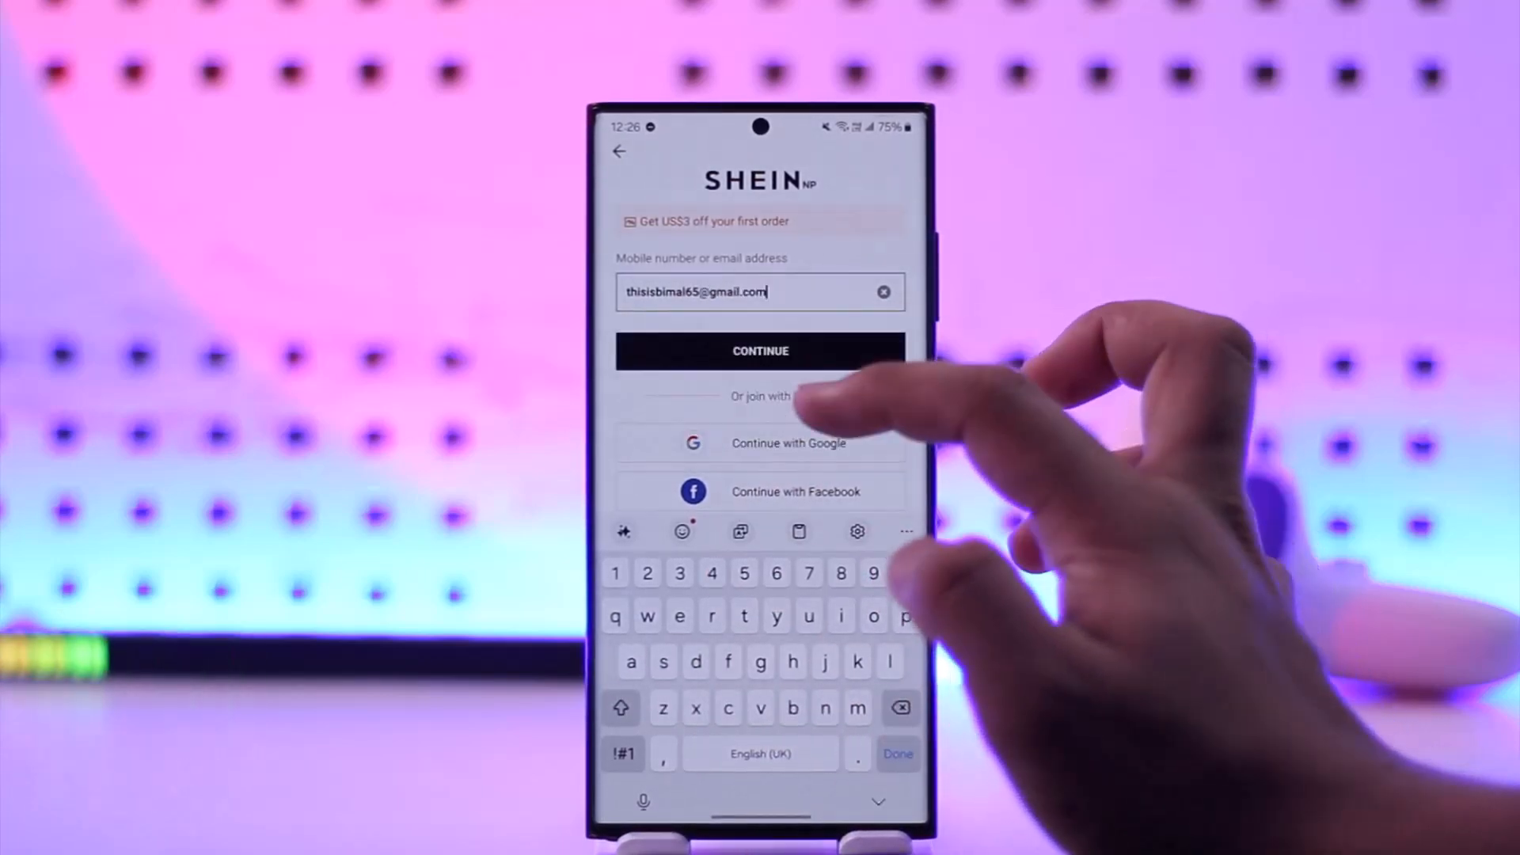
Continue to the password page and request a reset via 'Forgot your password?'.
left_click(760, 351)
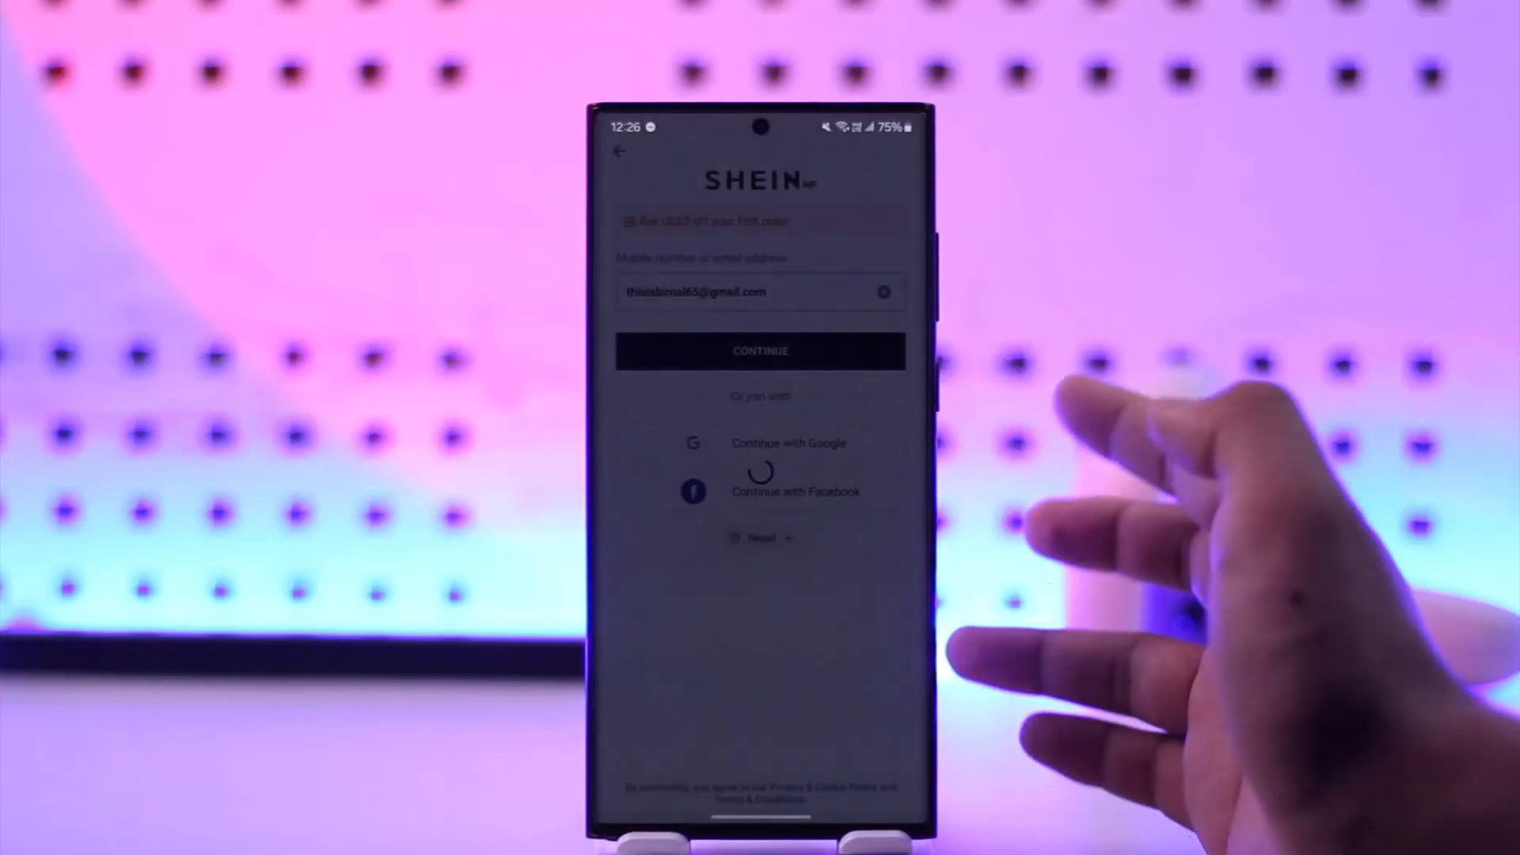
left_click(759, 352)
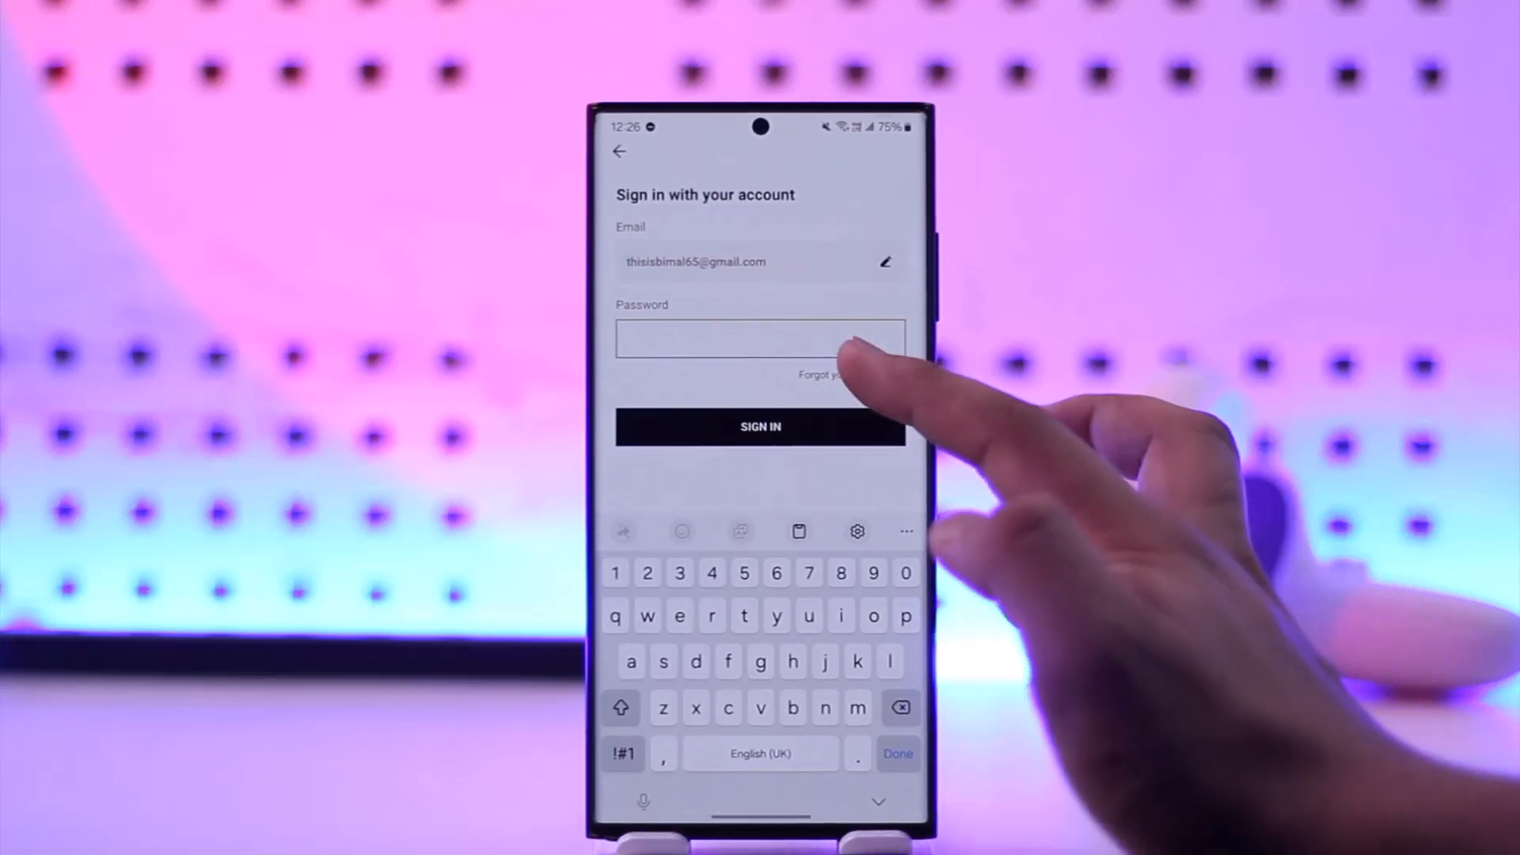
left_click(818, 376)
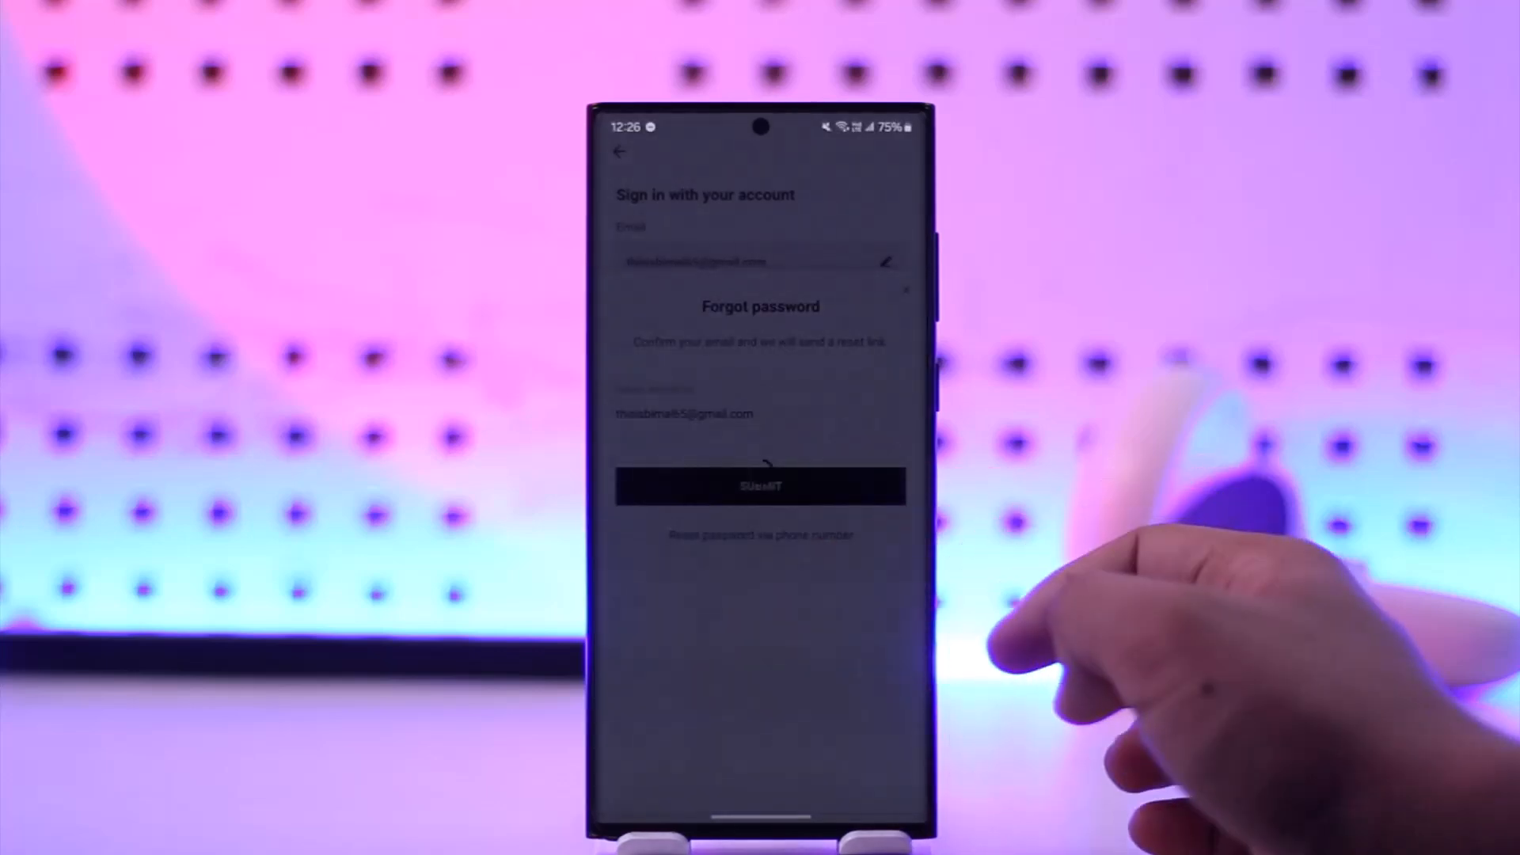
Submit the forgot-password form so the reset link is emailed, then go to the Gmail inbox.
left_click(760, 486)
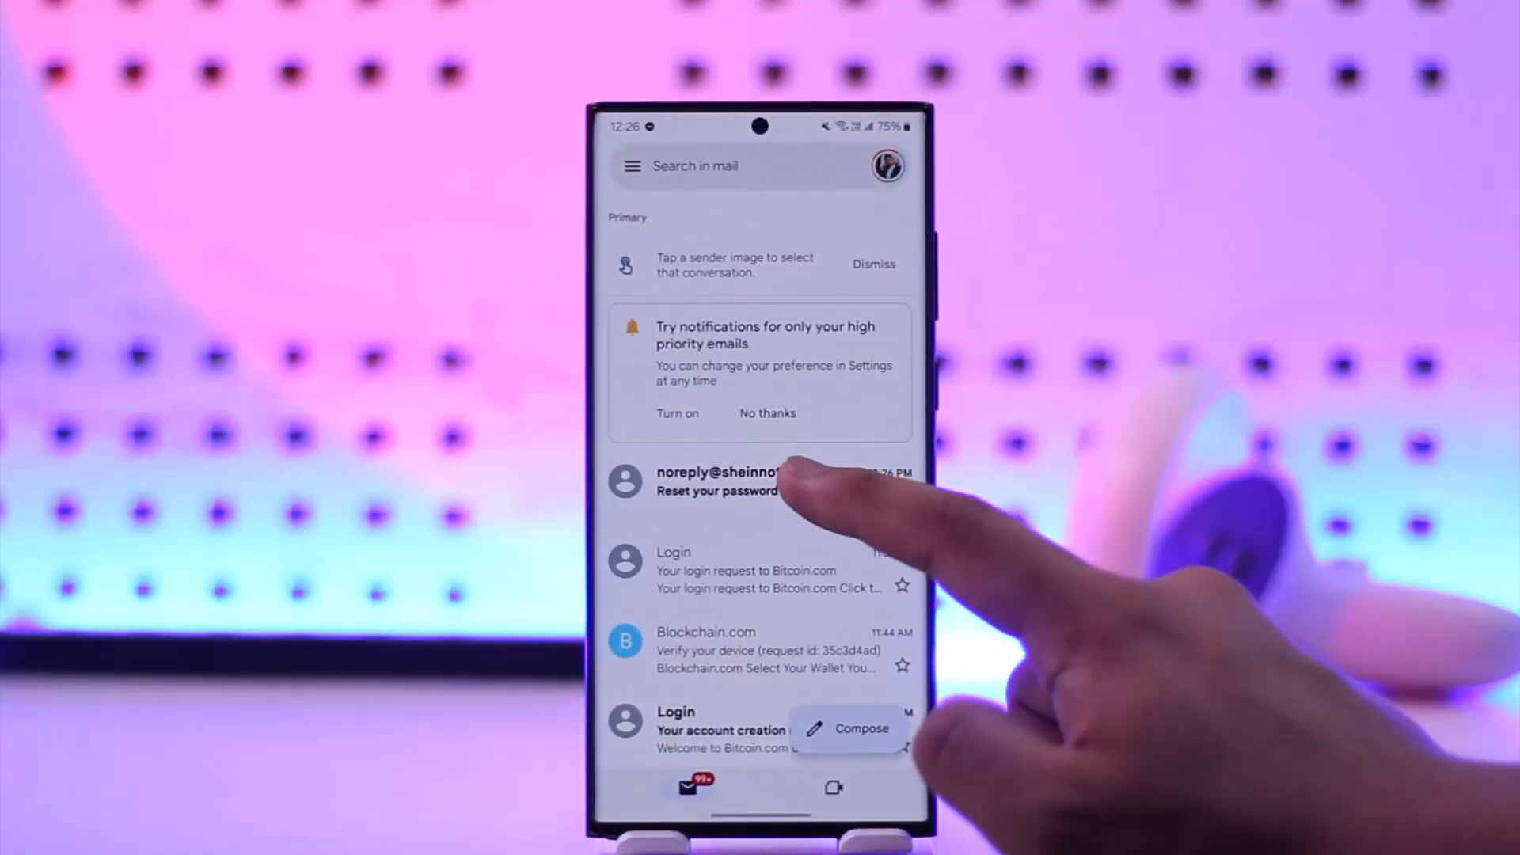
View the SHEIN 'Reset your password' email in Gmail, then close all apps to the home screen.
left_click(717, 481)
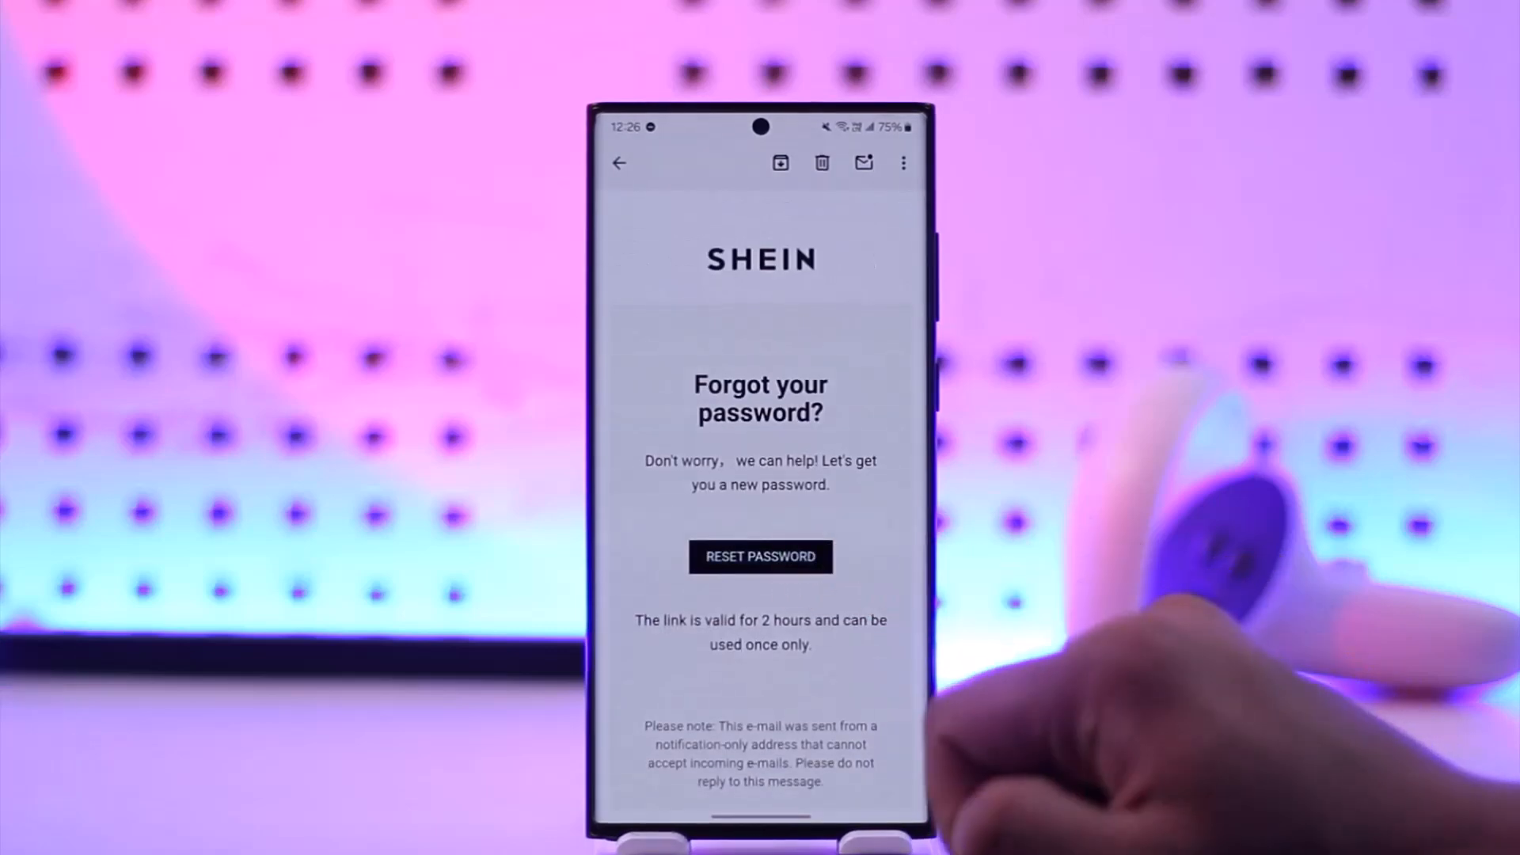
left_click(760, 556)
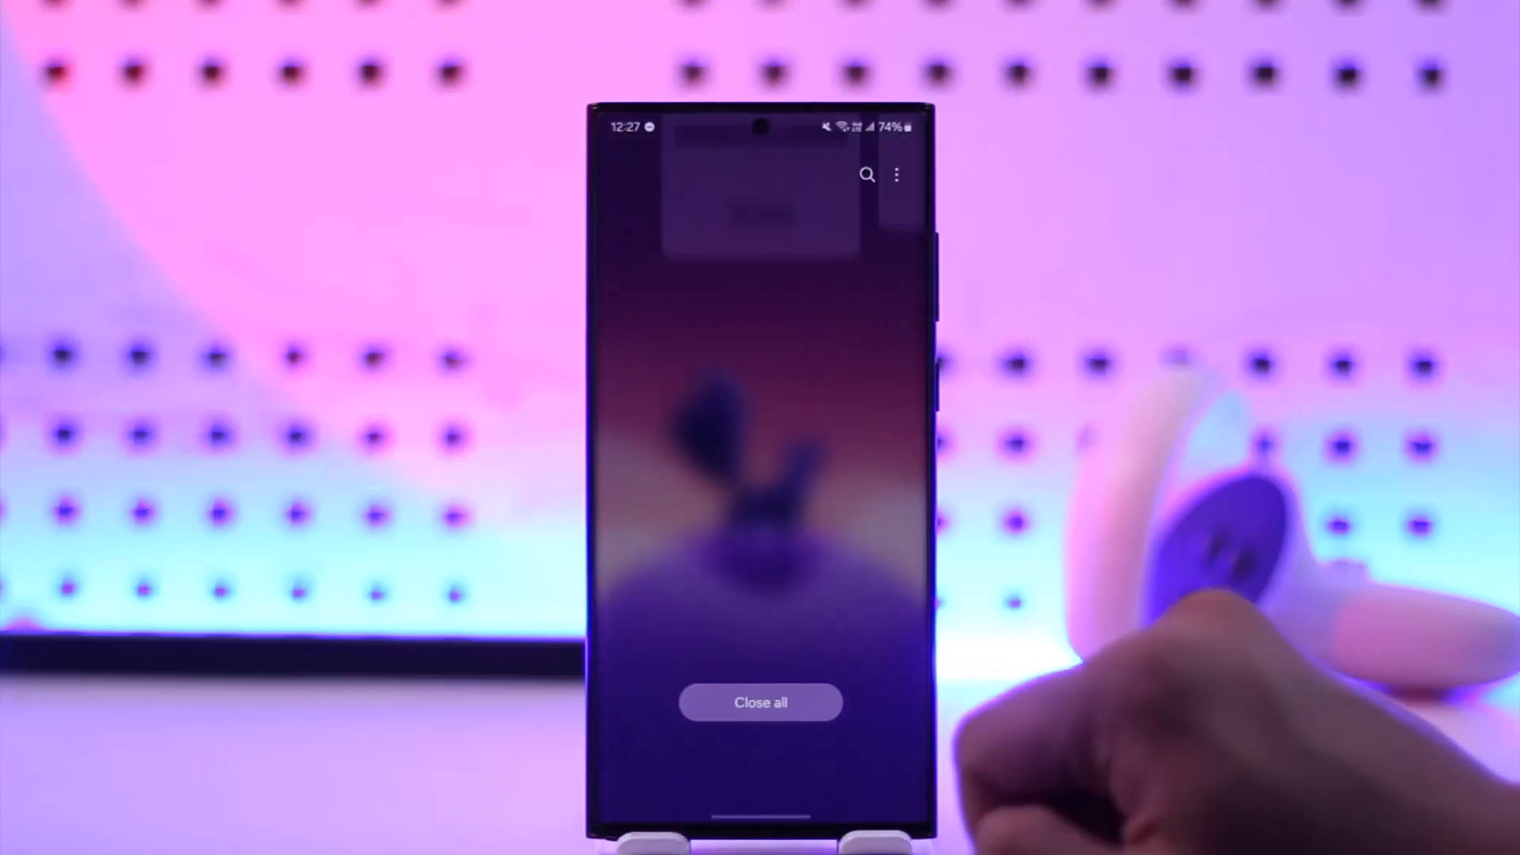
left_click(760, 701)
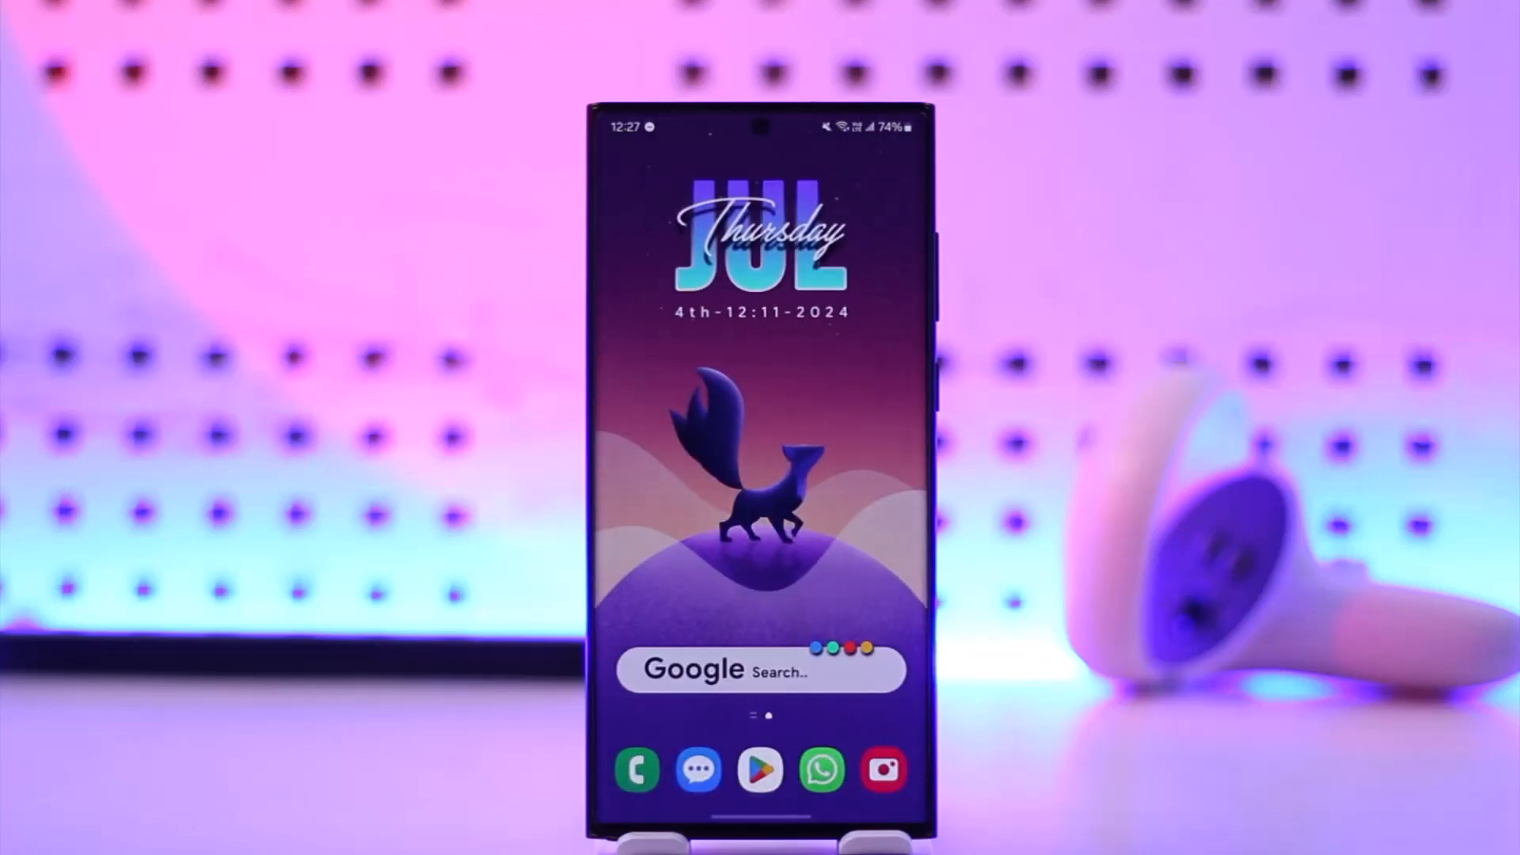